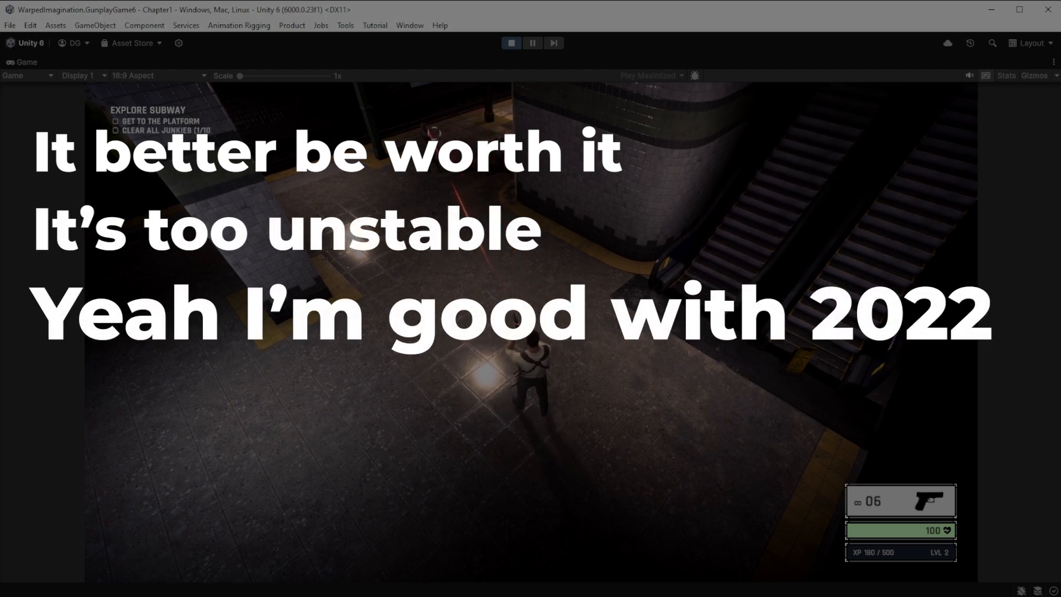
- Play the subway chapter in the Game view to confirm the upgraded project runs
{"action": "left_click", "coordinate": [530, 338]}
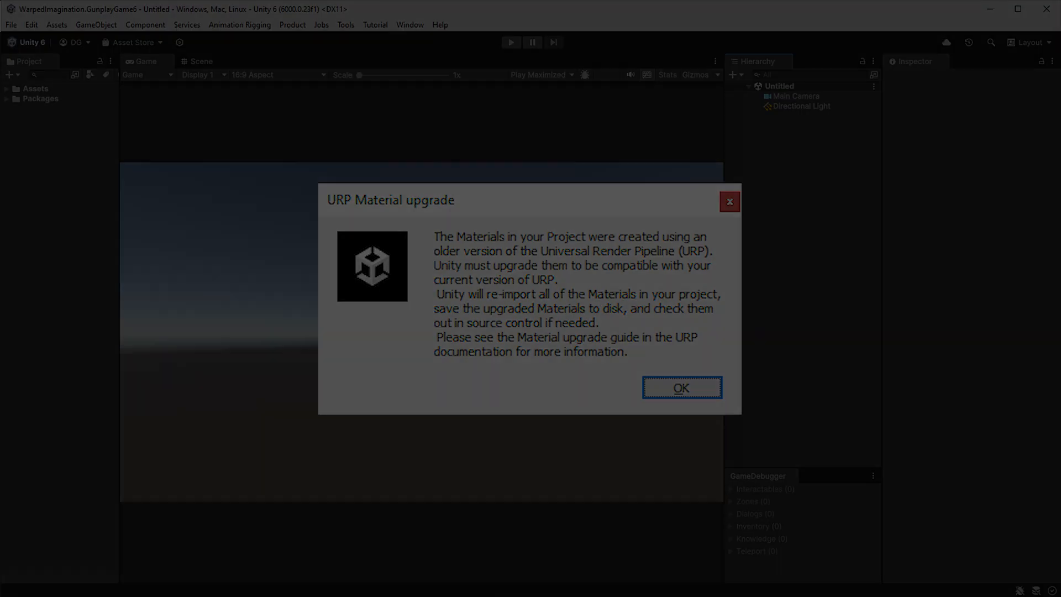
- Confirm the URP Material upgrade dialog with OK
{"action": "left_click", "coordinate": [680, 387]}
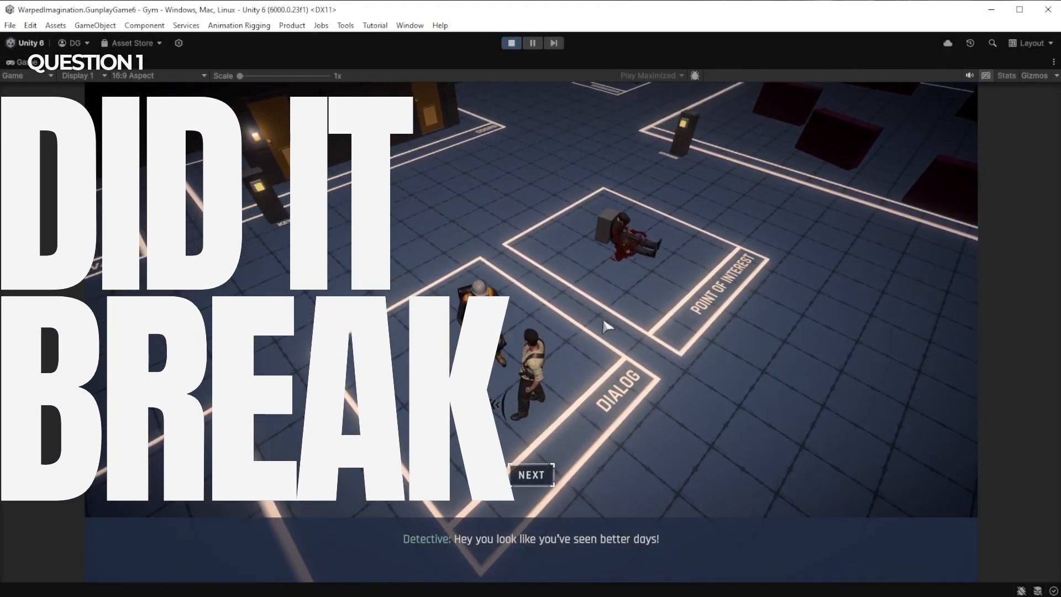
- Advance the Gym scene dialog past the detective's and engineer's lines with NEXT
{"action": "left_click", "coordinate": [531, 474]}
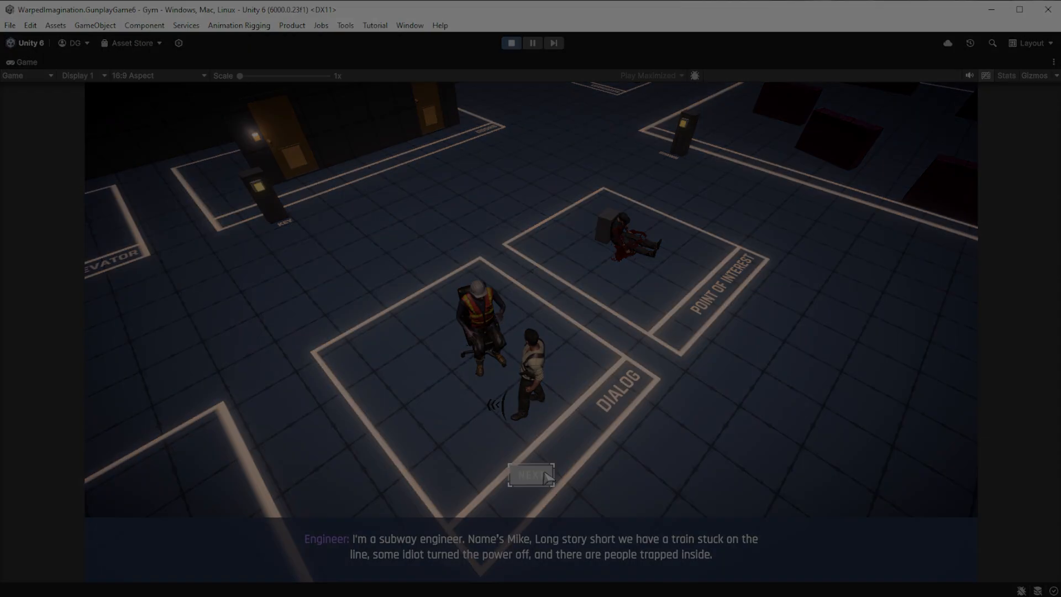
{"action": "left_click", "coordinate": [531, 474]}
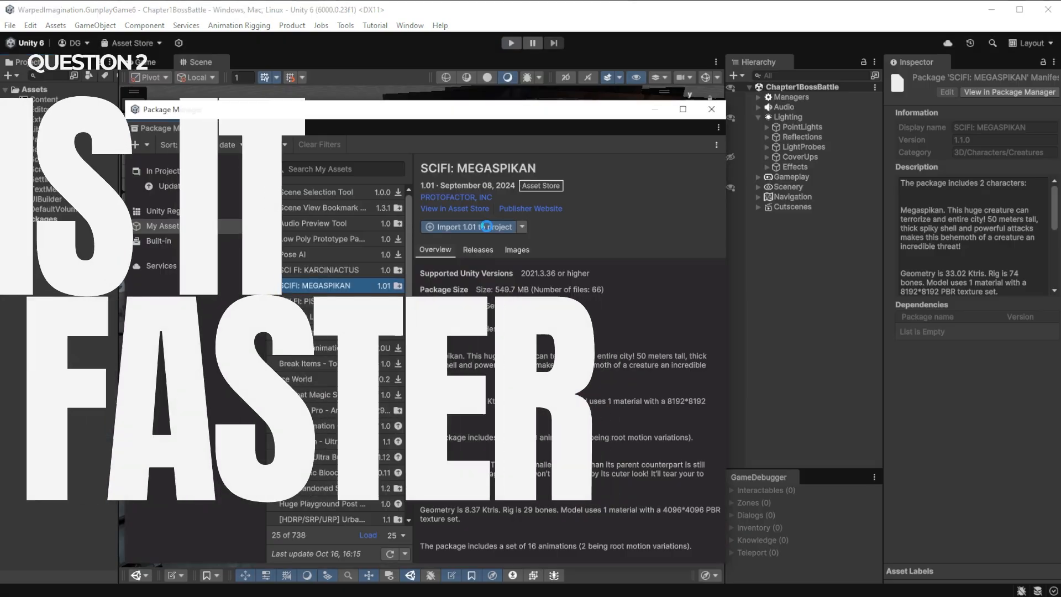
- Import SCIFI: MEGASPIKAN from My Assets into the project
{"action": "left_click", "coordinate": [466, 227]}
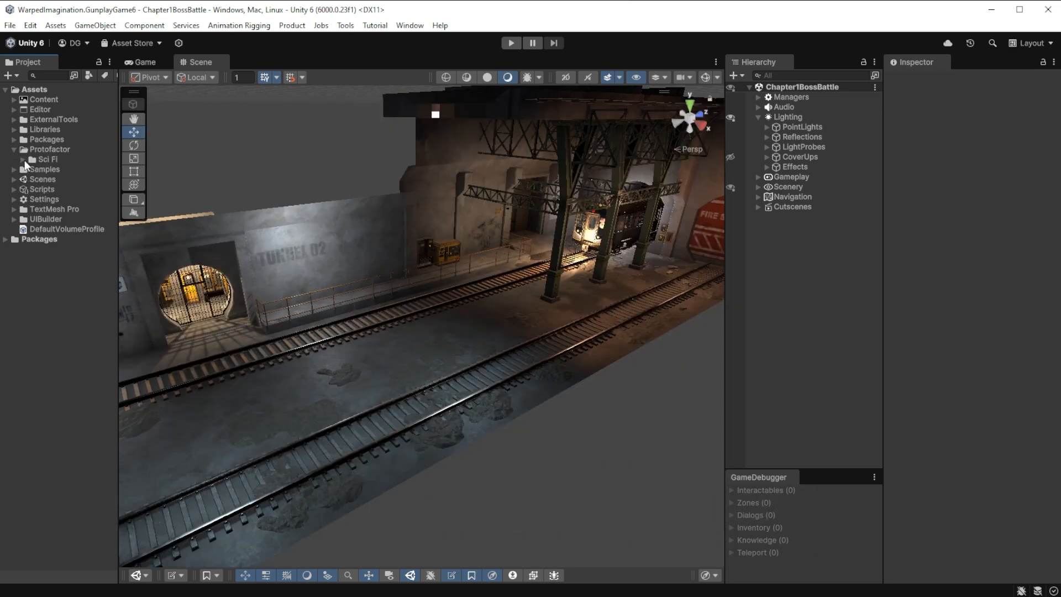
- Expand the Protofactor Sci Fi folder and look for a fix for the magenta Megaspikan material
{"action": "left_click", "coordinate": [24, 160]}
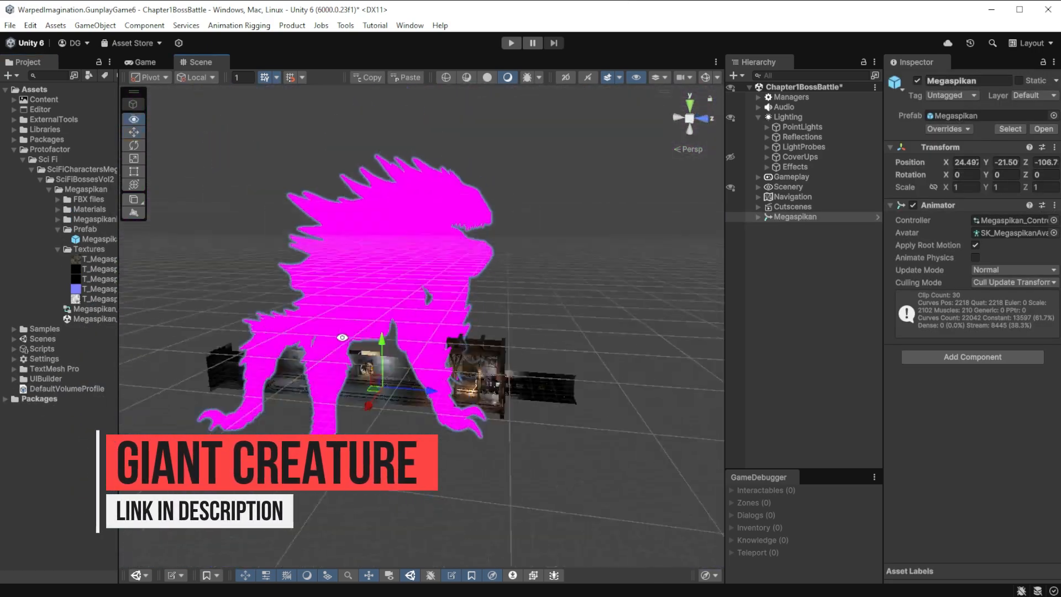
{"action": "left_click", "coordinate": [30, 25]}
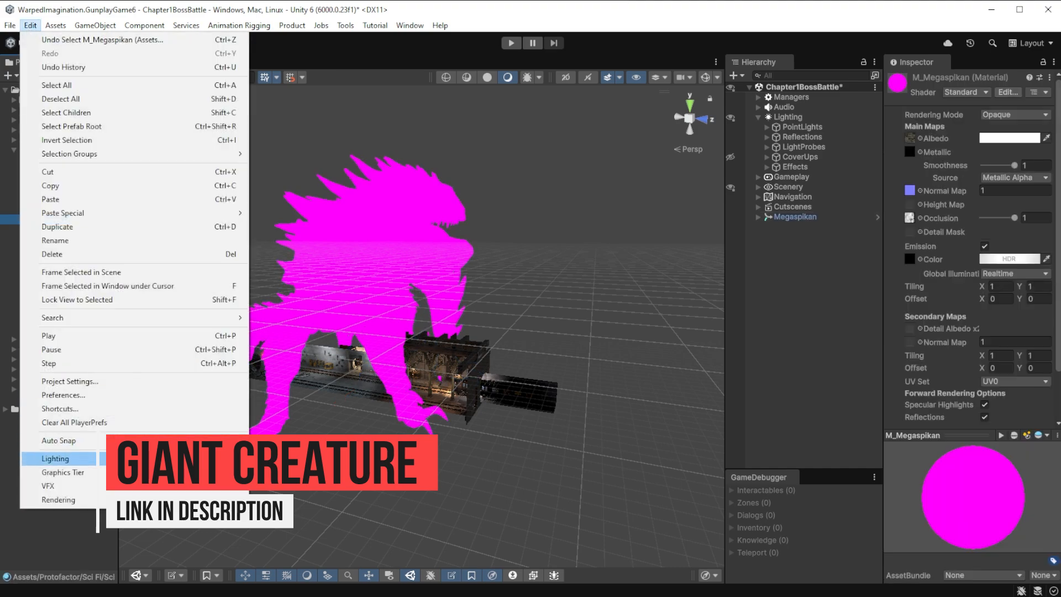